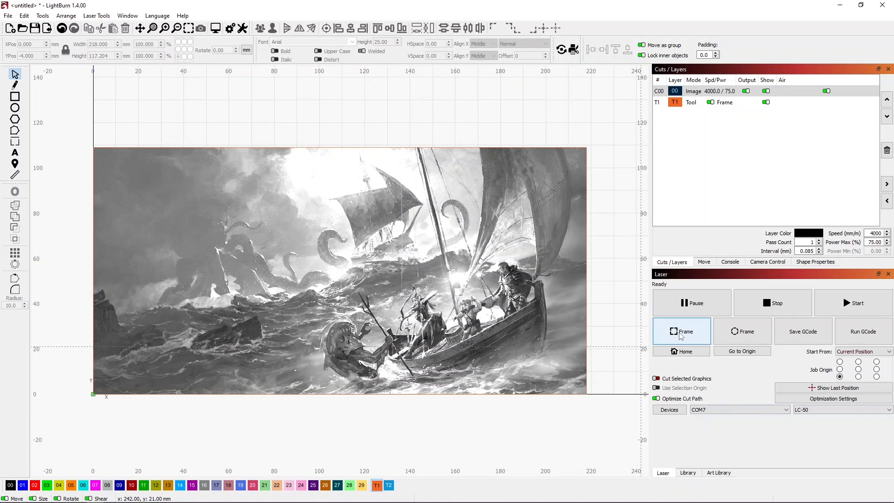
mouse_move(681, 331)
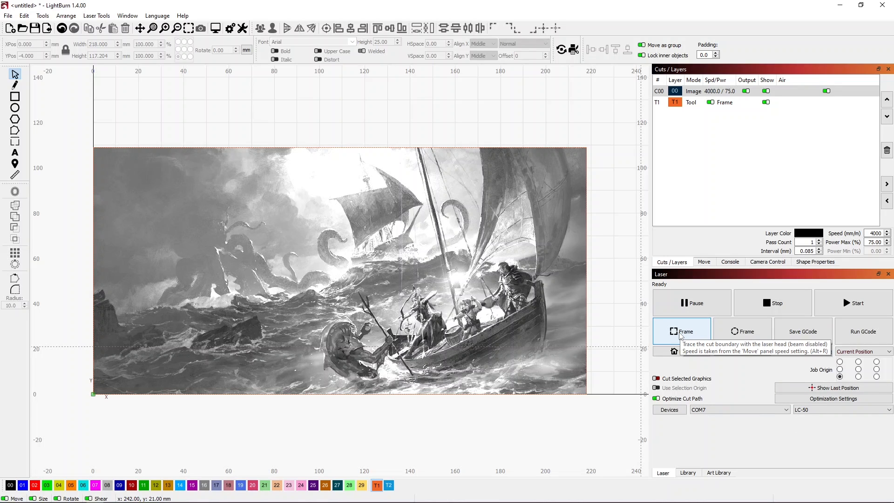